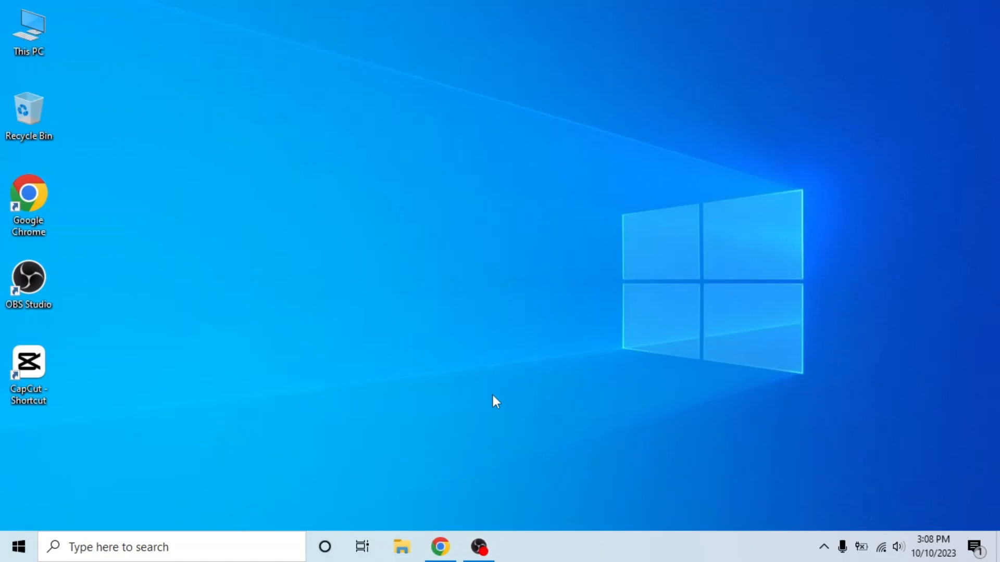
# - Launch Google Chrome from the desktop and load the LinkedIn home feed
pyautogui.click(439, 547)
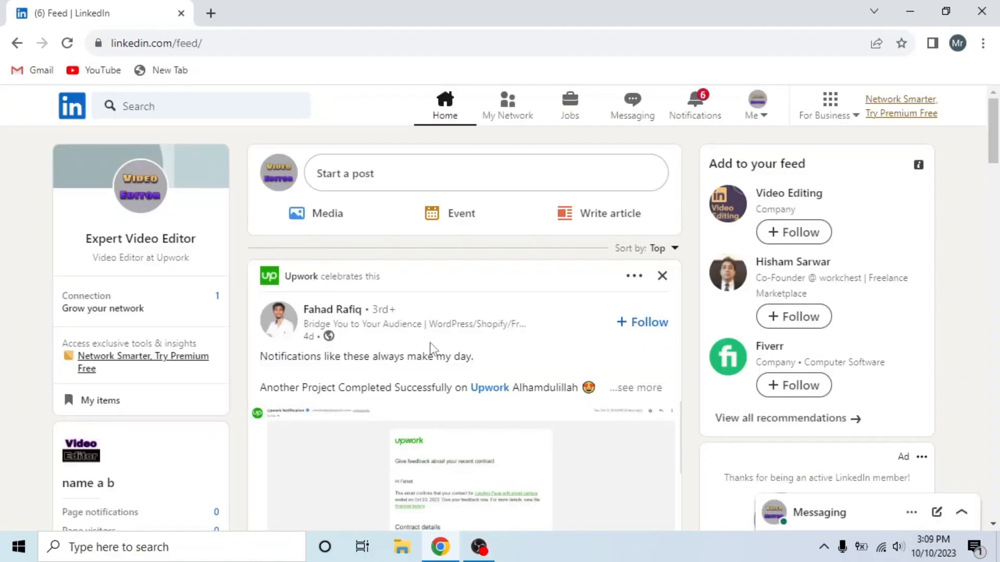
pyautogui.moveTo(752, 115)
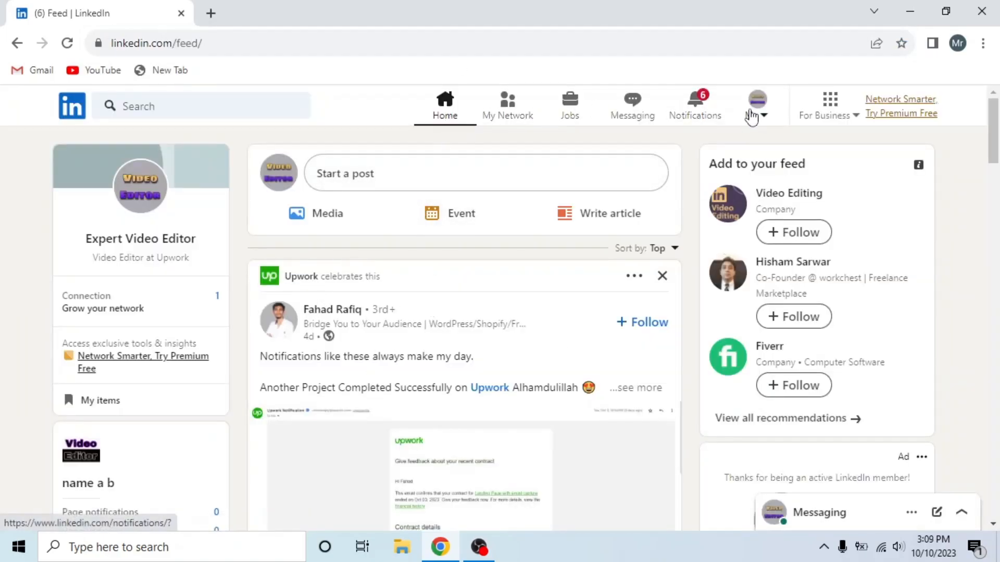
# - Go to your own profile via the Me menu and highlight the Talks about hashtag line
pyautogui.click(757, 99)
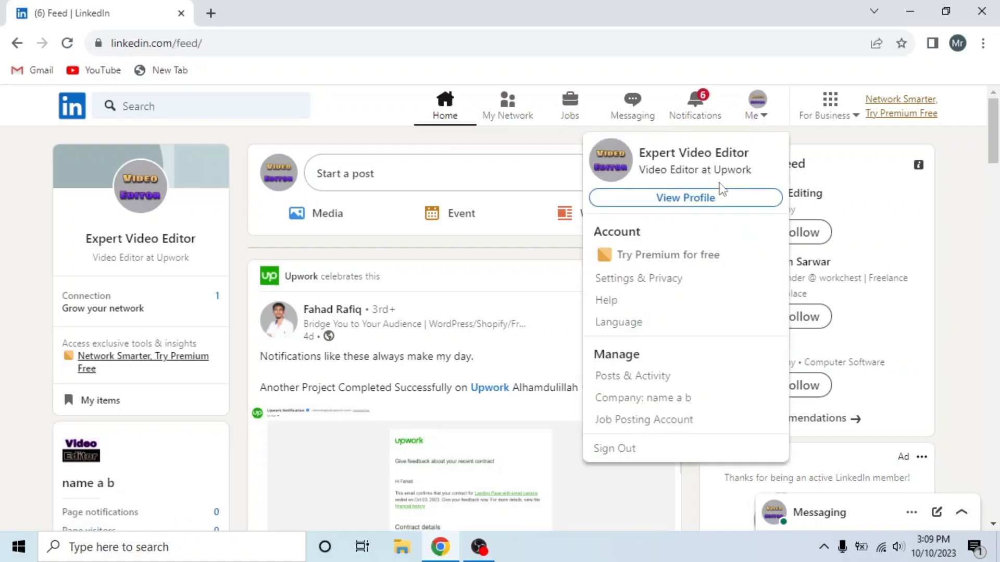
pyautogui.click(686, 198)
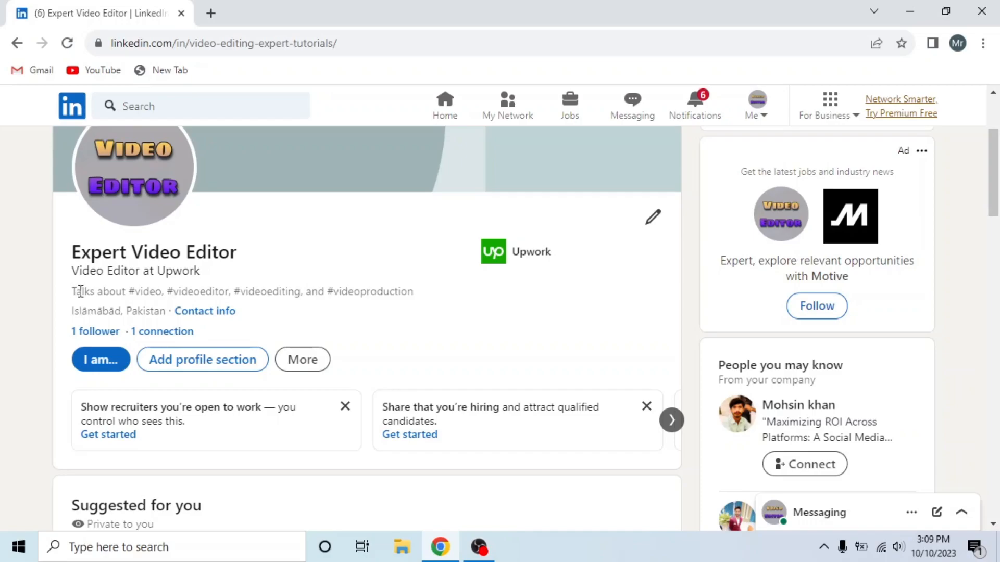
pyautogui.moveTo(73, 291); pyautogui.dragTo(414, 292)
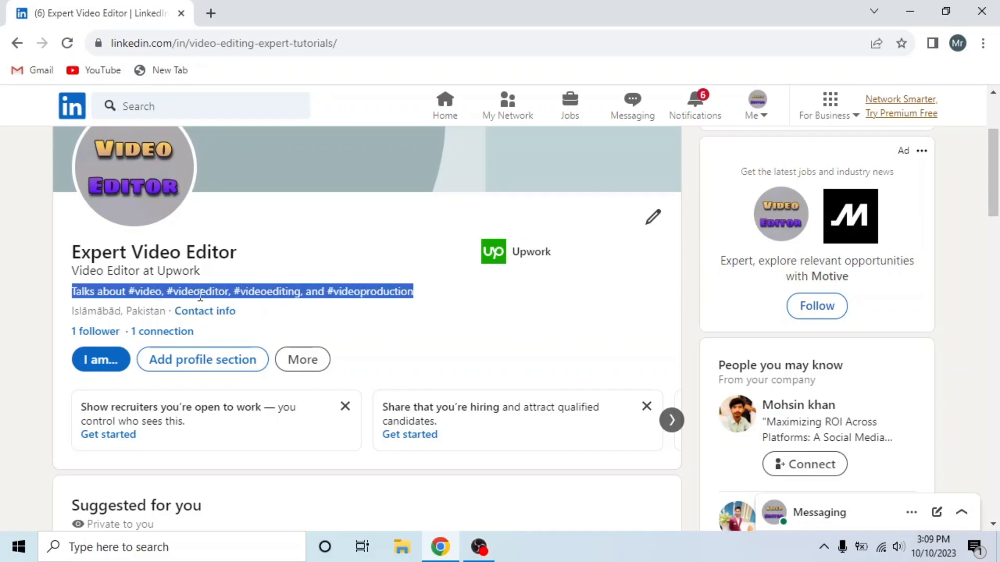
pyautogui.moveTo(337, 313)
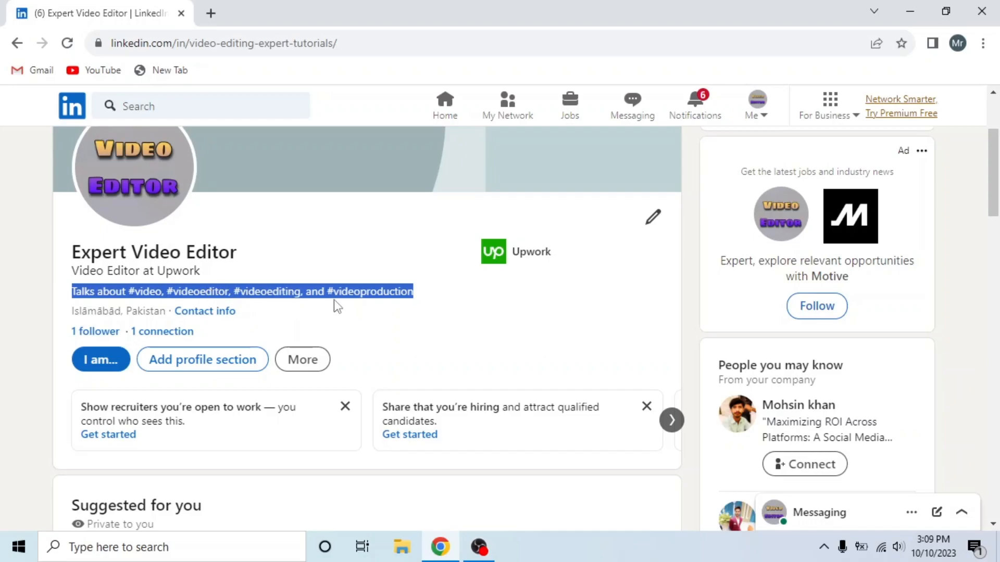
pyautogui.click(347, 291)
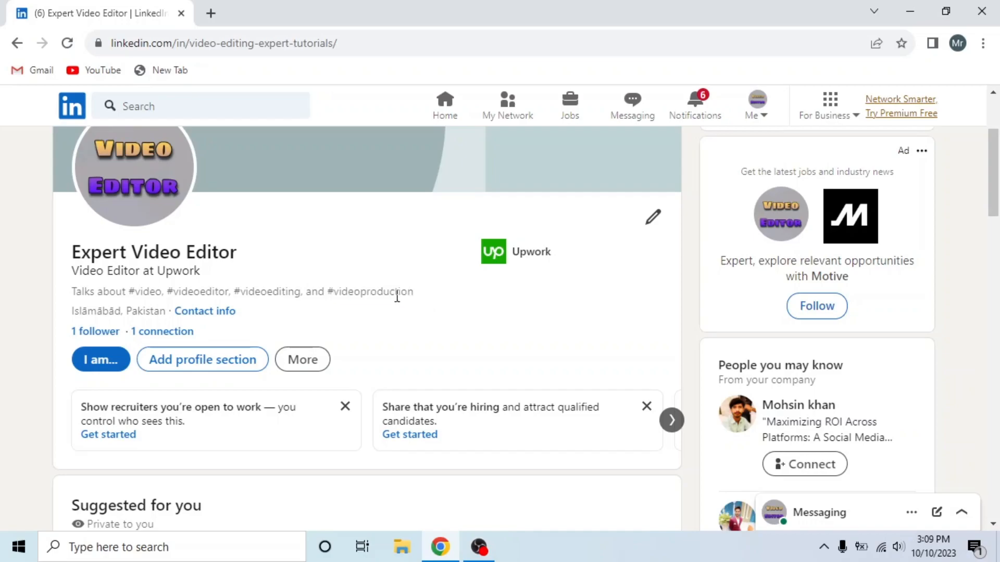
# - Reach the creator mode dashboard under Resources listing the four saved profile topics
pyautogui.scroll(-3)
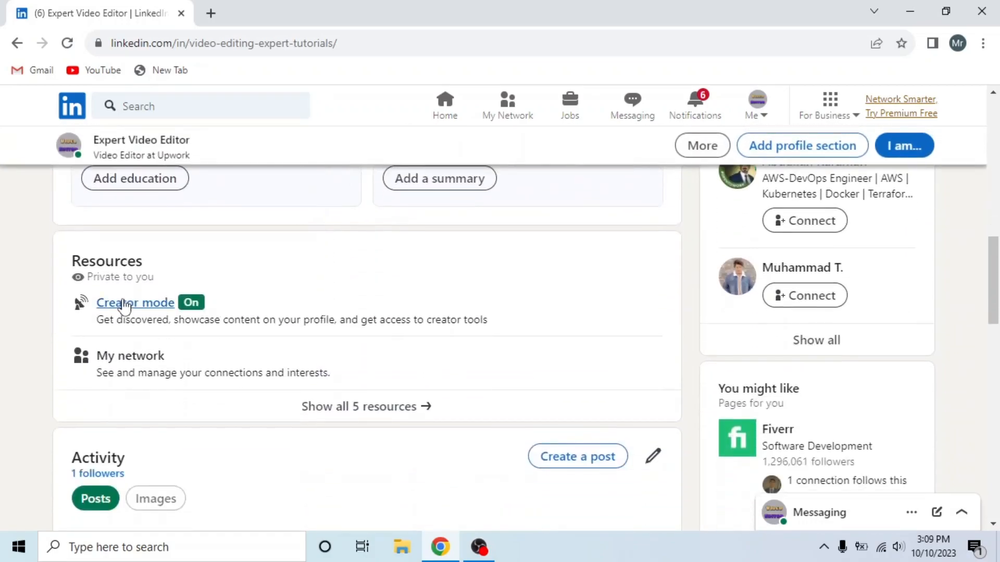
pyautogui.click(136, 302)
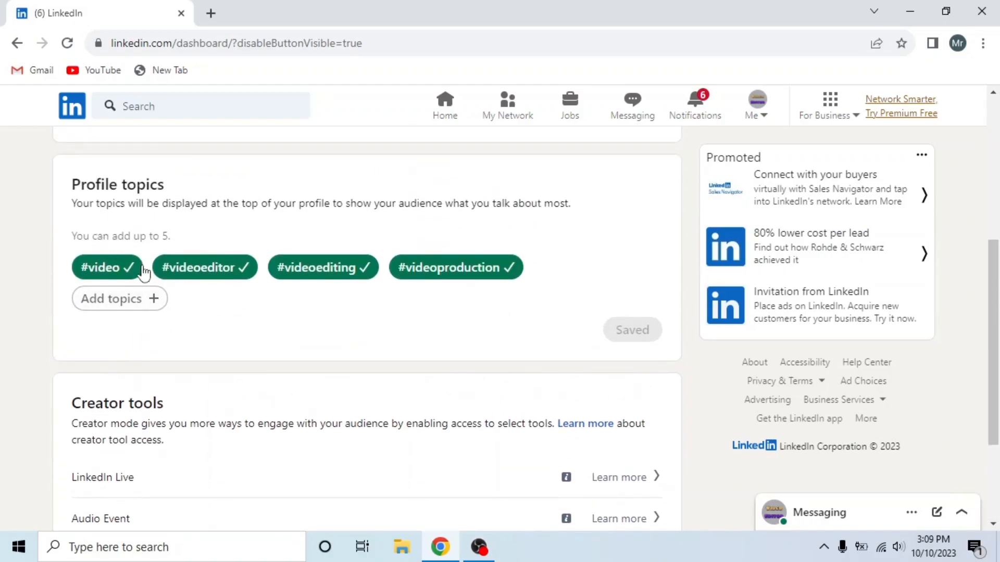
pyautogui.moveTo(415, 281)
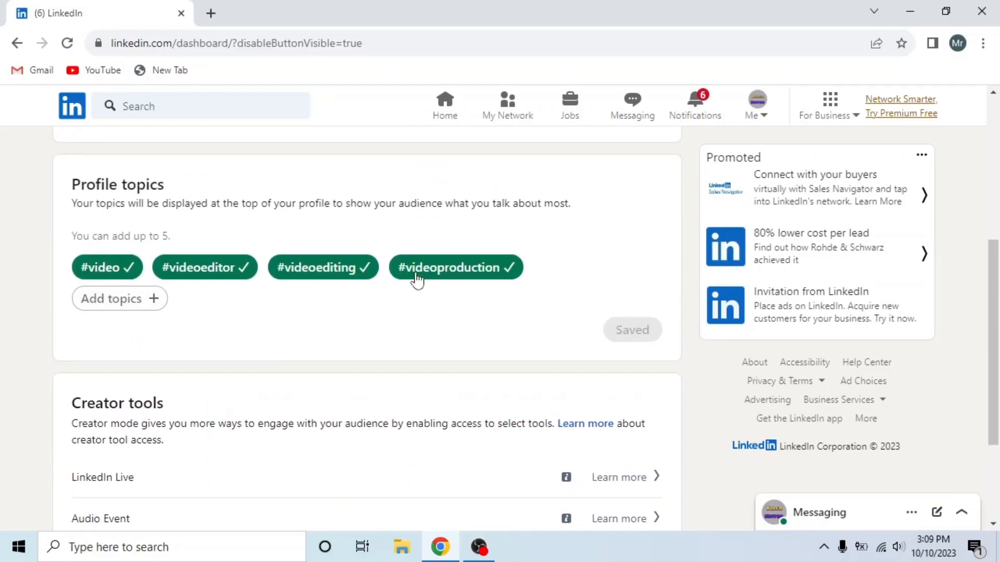
# - Deselect #videoproduction, add #videoCreator via 'video c', and save the profile topics
pyautogui.click(455, 266)
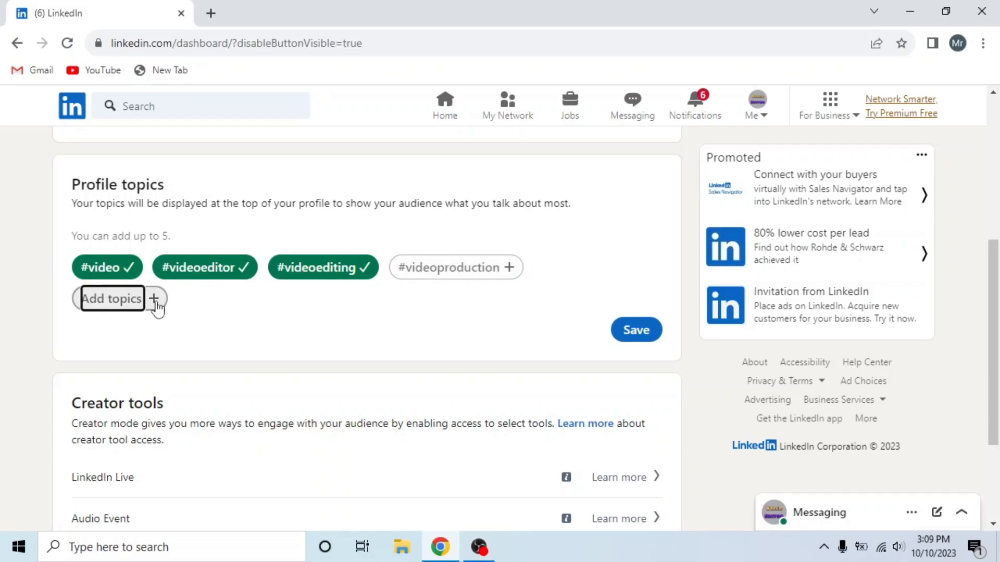
pyautogui.write('video c')
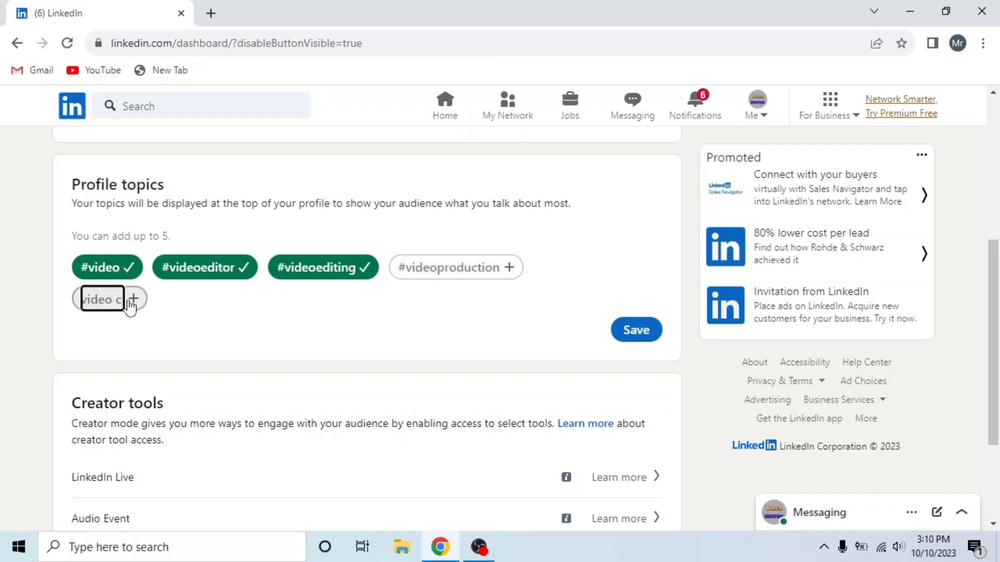
pyautogui.click(135, 300)
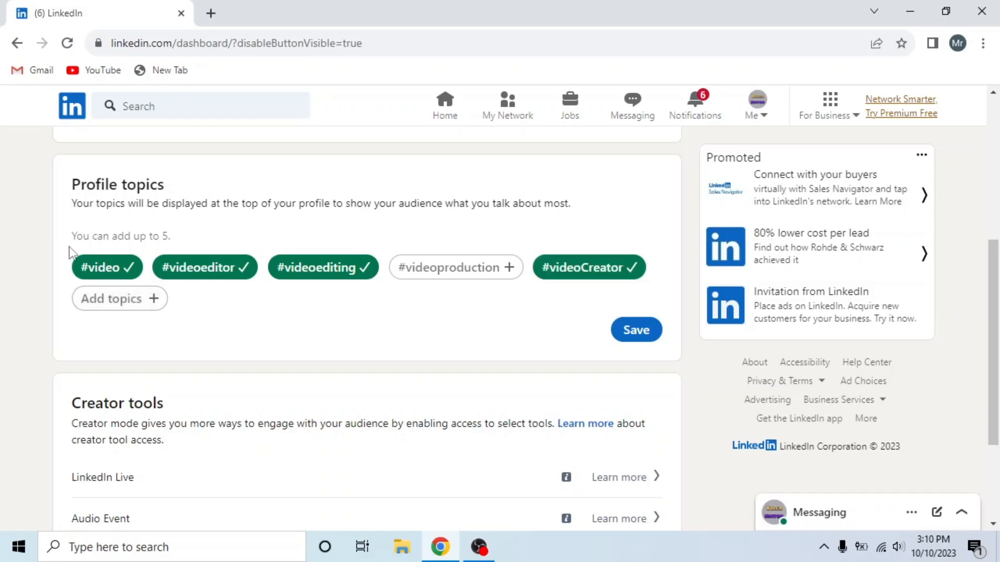
pyautogui.click(635, 329)
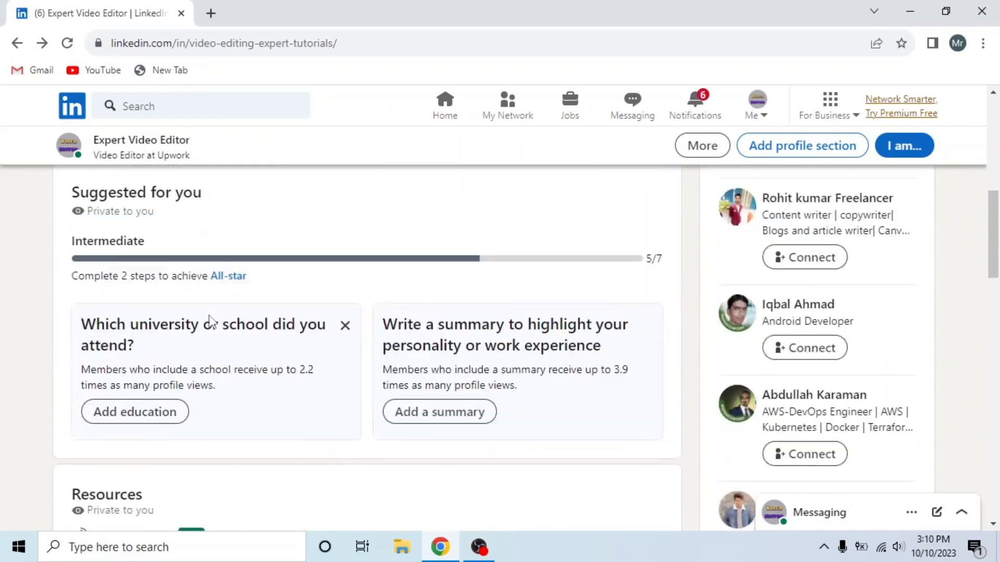
pyautogui.scroll(3)
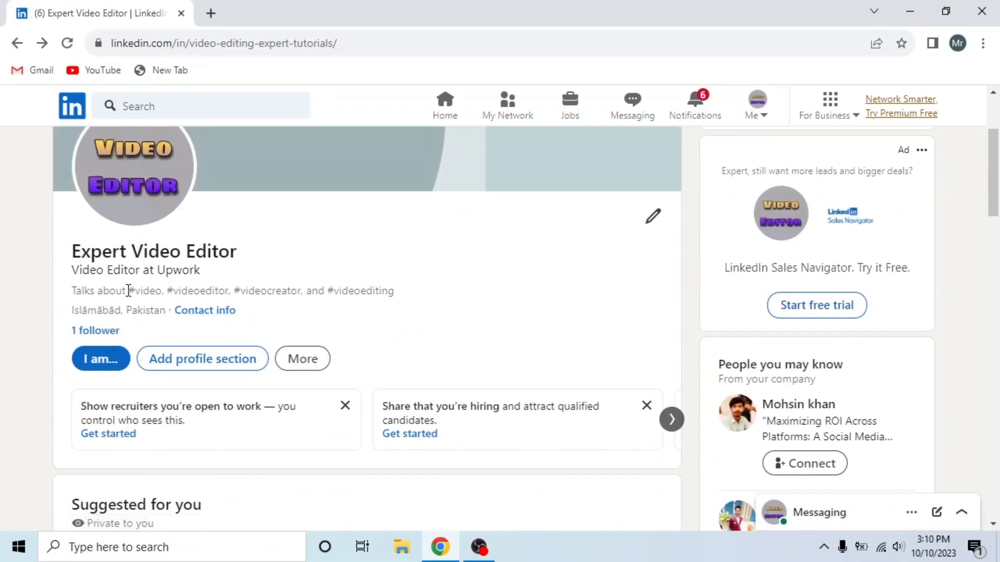
pyautogui.moveTo(126, 291); pyautogui.dragTo(393, 290)
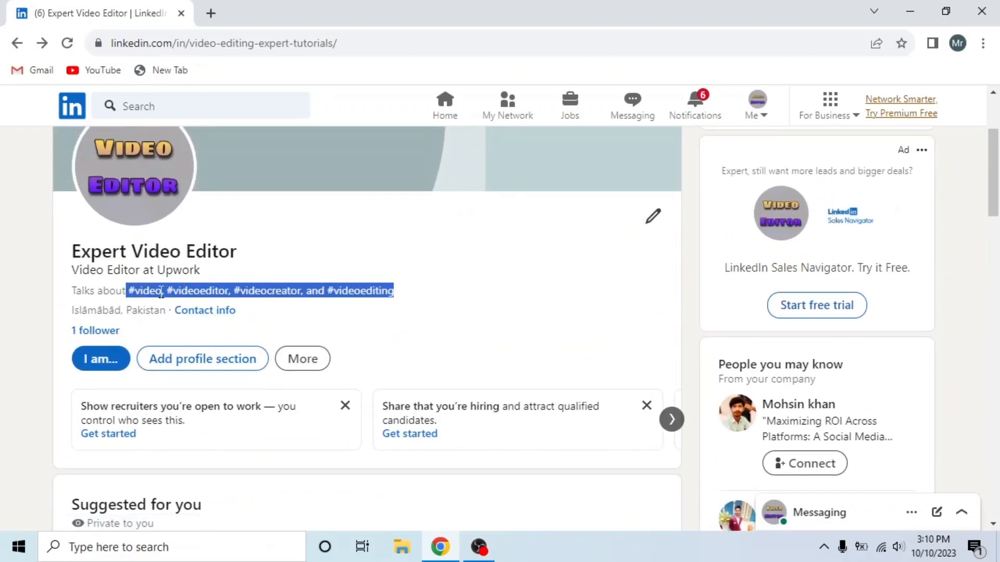
pyautogui.moveTo(274, 304)
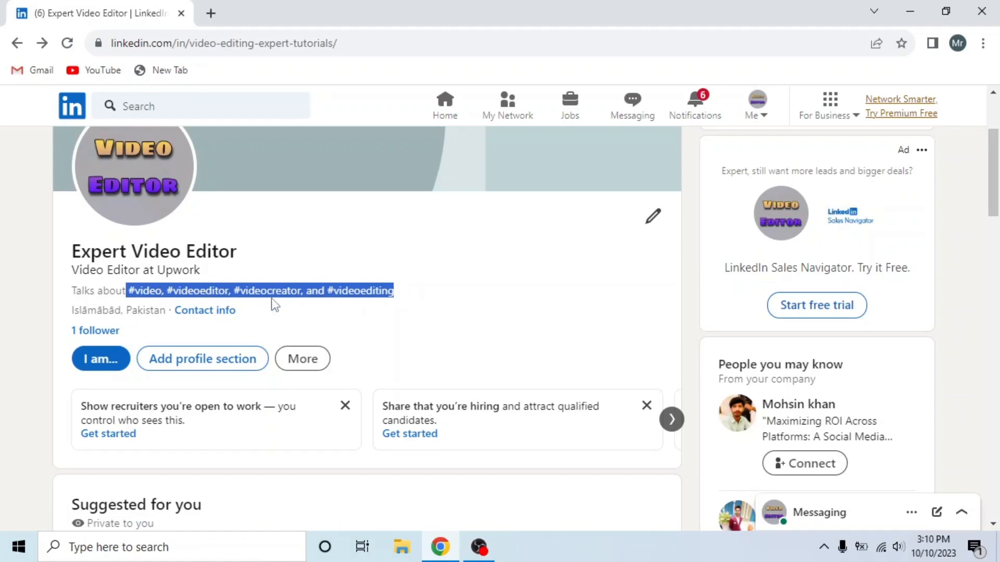